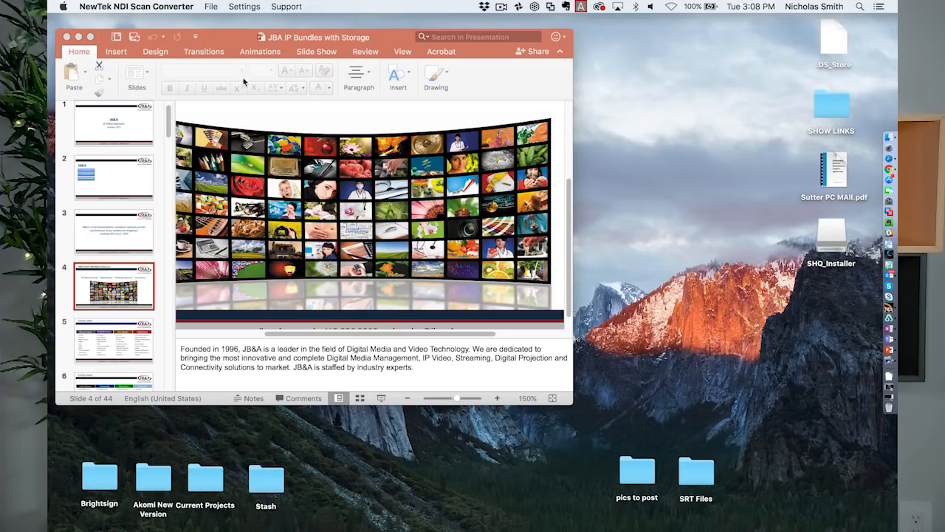
Launch NDI Video Monitor from Spotlight and display the DEMOPRODIGY EVO Video source.
click(213, 6)
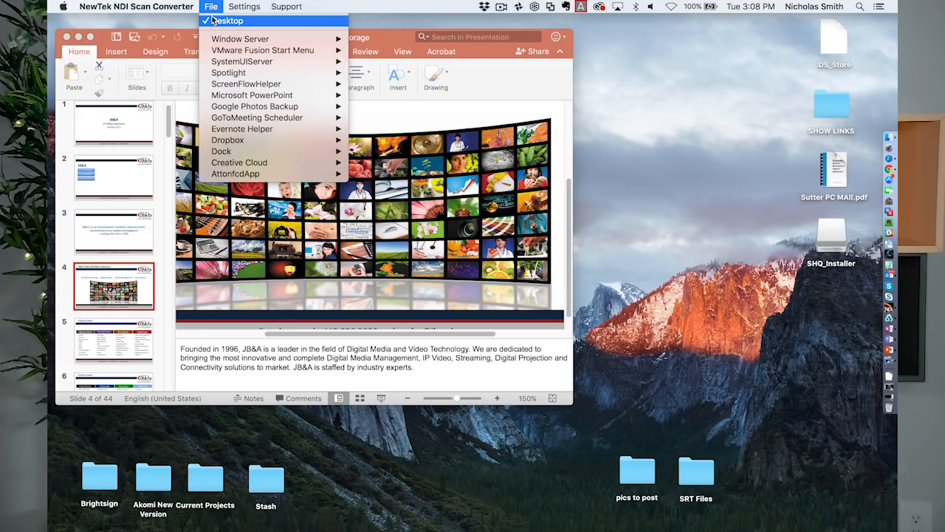
mouse_move(228, 73)
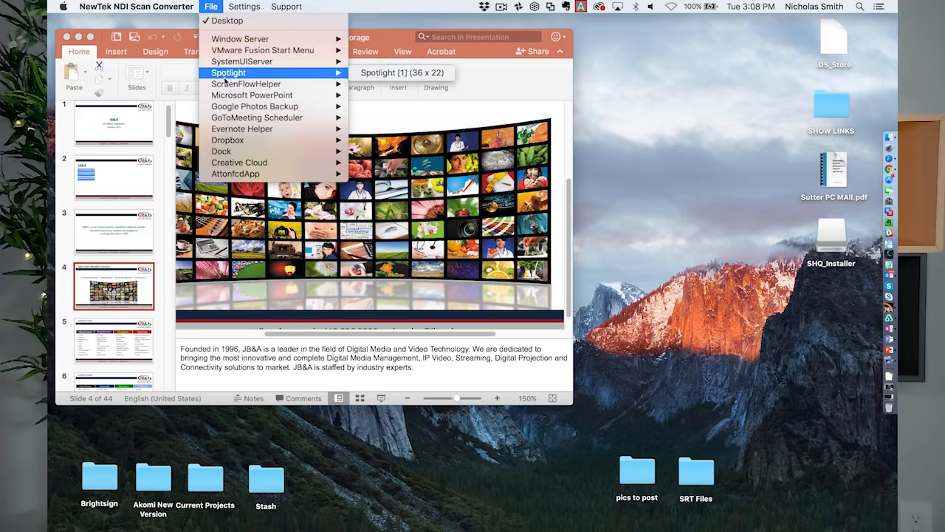
mouse_move(246, 82)
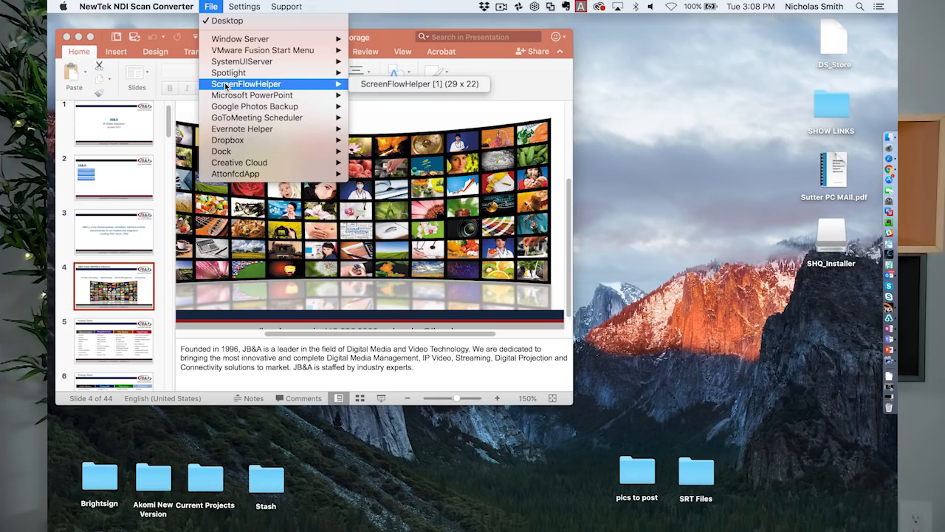
mouse_move(229, 92)
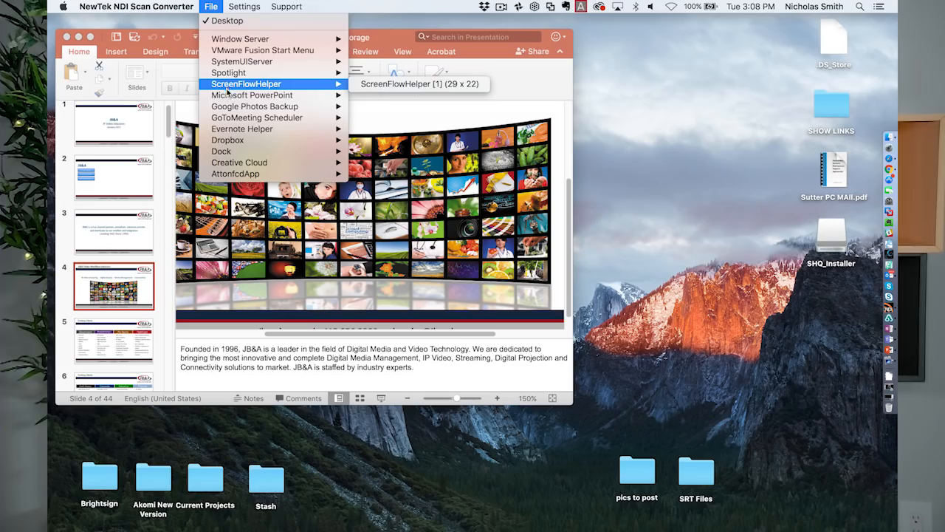
mouse_move(251, 95)
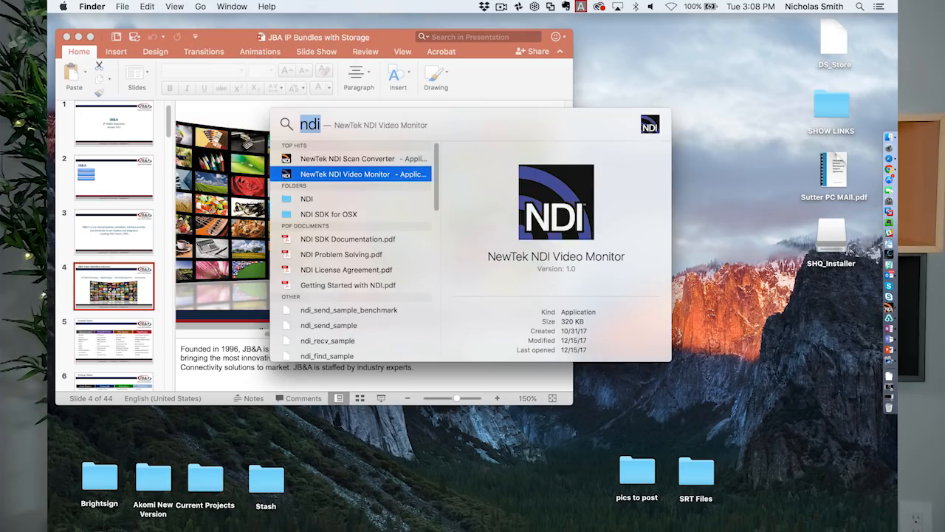
click(346, 175)
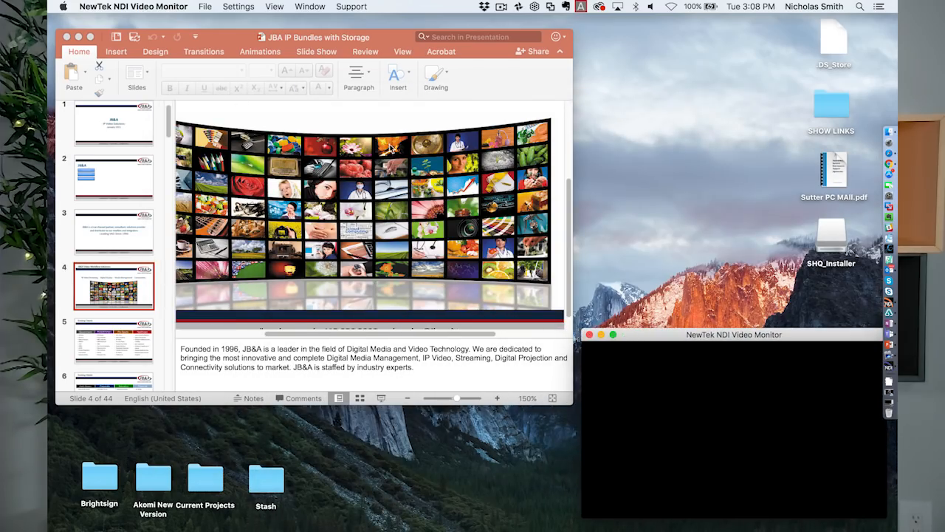
click(204, 6)
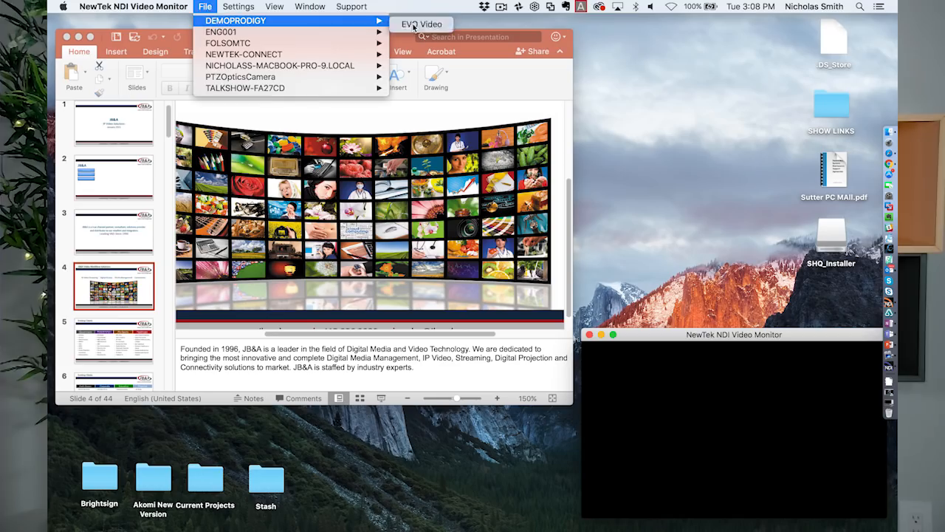
click(421, 24)
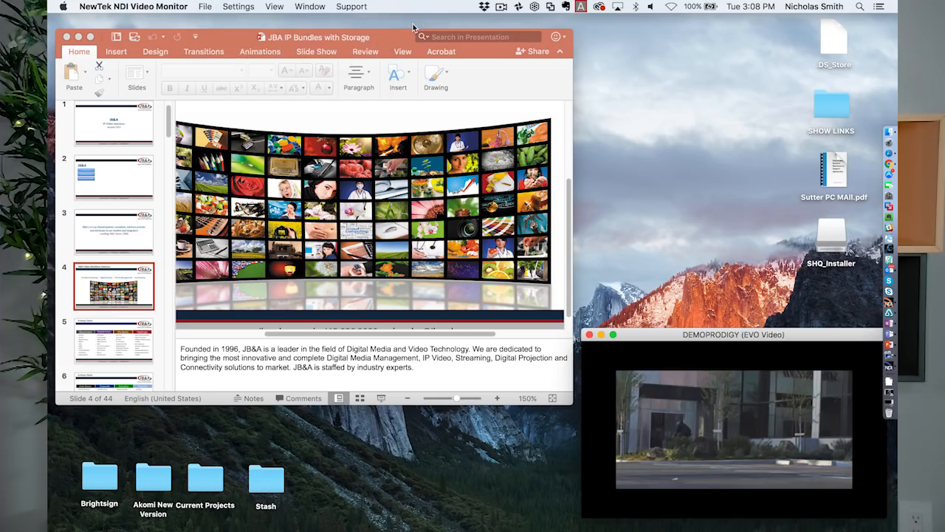
mouse_move(206, 6)
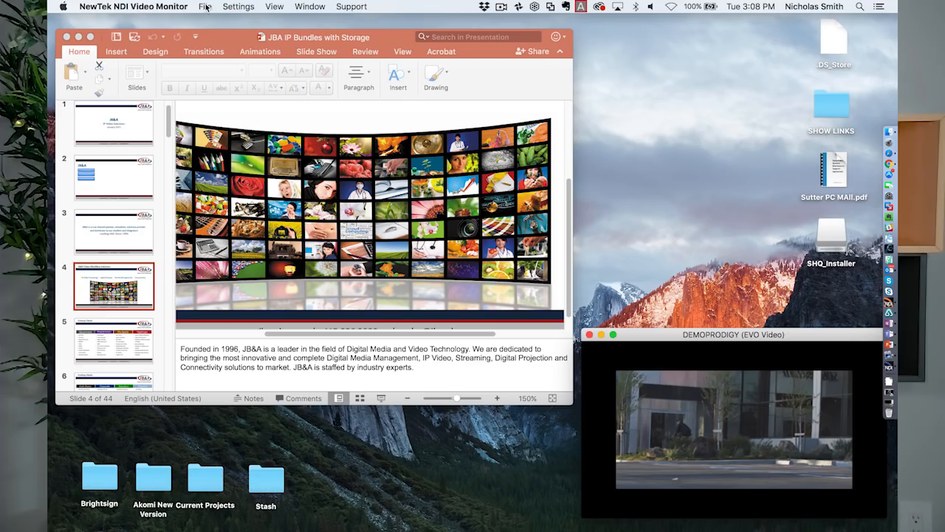
click(204, 6)
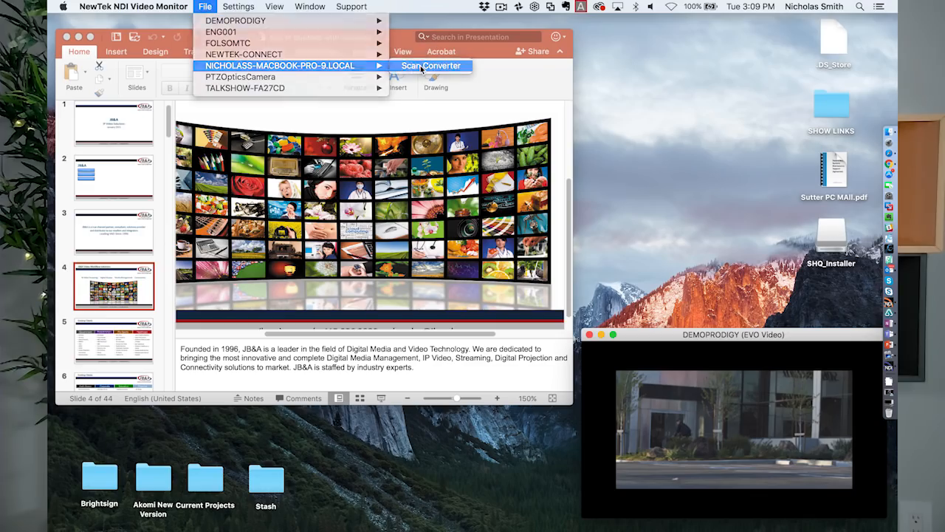
Switch the monitor to this MacBook's Scan Converter feed showing the PowerPoint window.
click(431, 65)
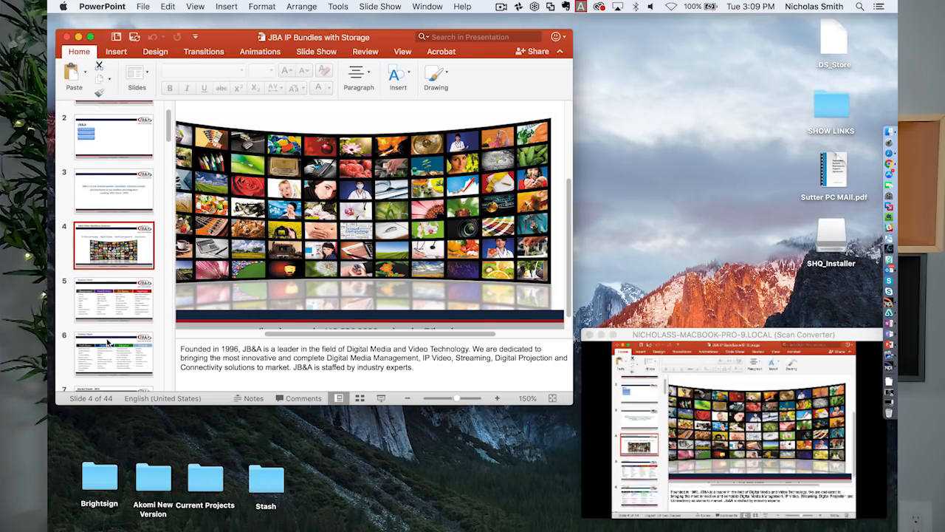
Show slide 7, then slide 10 with the WAN/LAN diagram, as the monitor follows.
click(114, 273)
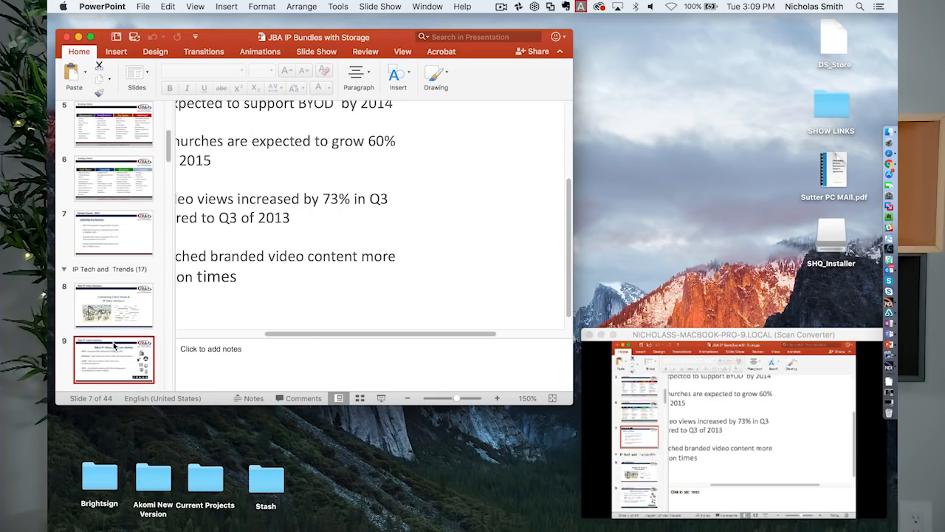
click(112, 349)
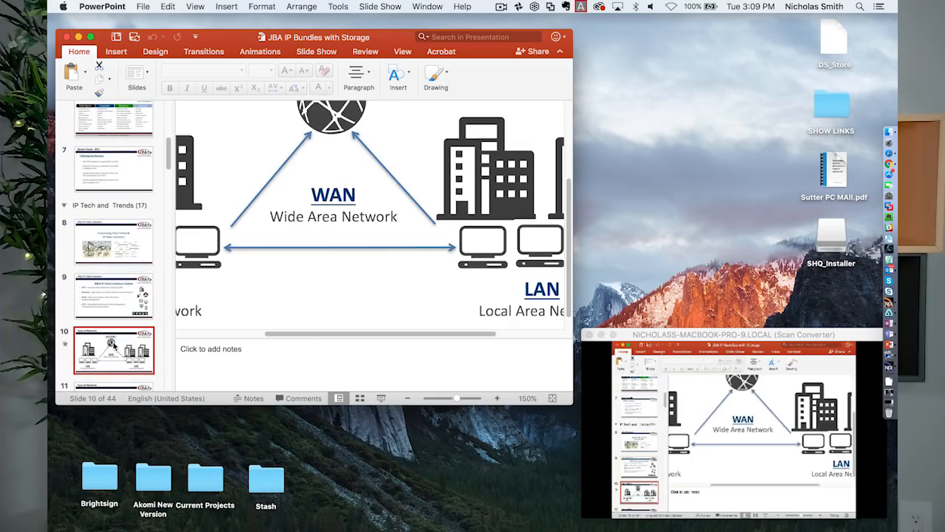